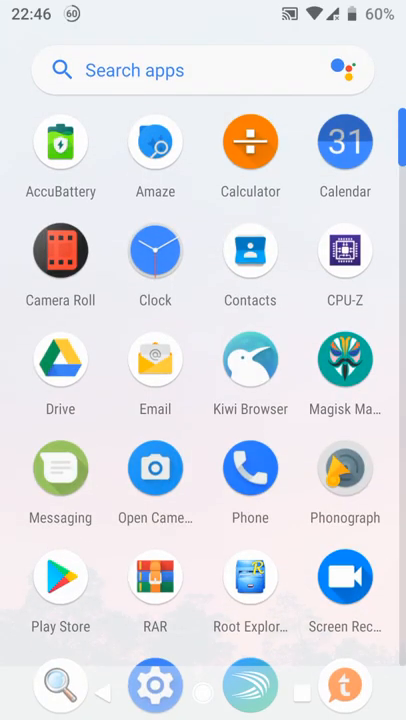
# Browse settings and the home screens, landing on descendant.me/downloads in Kiwi Browser
pyautogui.click(156, 684)
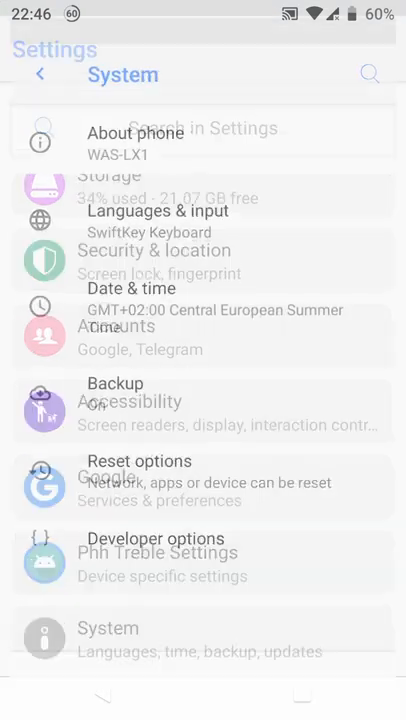
pyautogui.click(128, 136)
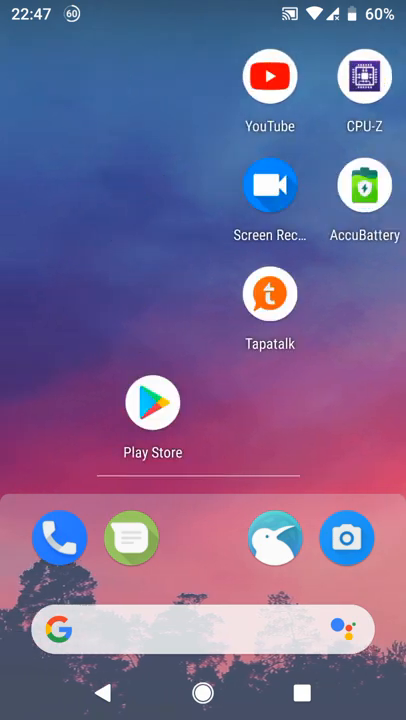
pyautogui.hscroll(-3)
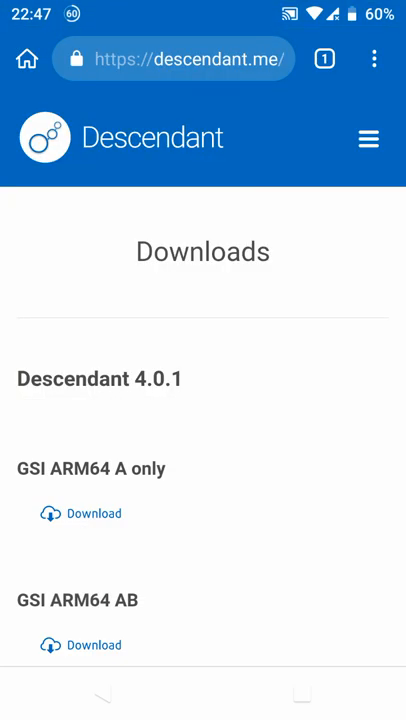
# Review the Descendant 4.0.1 downloads page, then leave Kiwi Browser for the home screen
pyautogui.click(204, 692)
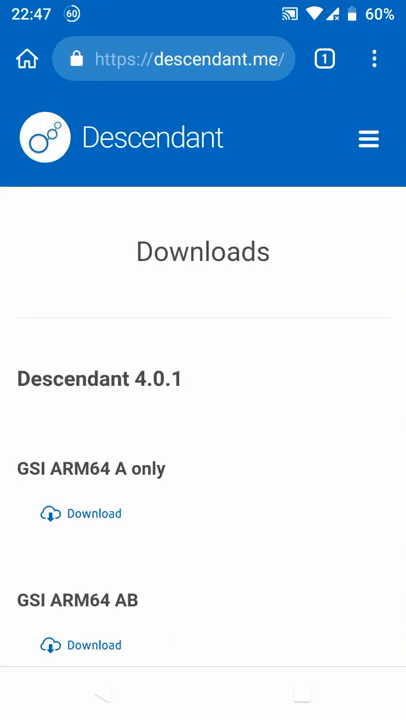
pyautogui.click(96, 512)
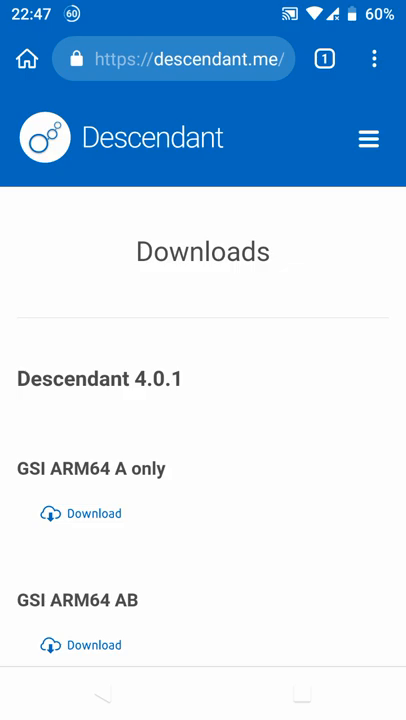
pyautogui.click(204, 692)
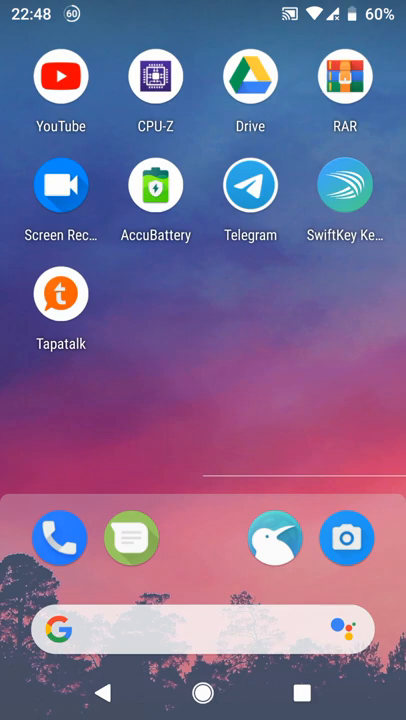
pyautogui.hscroll(-3)
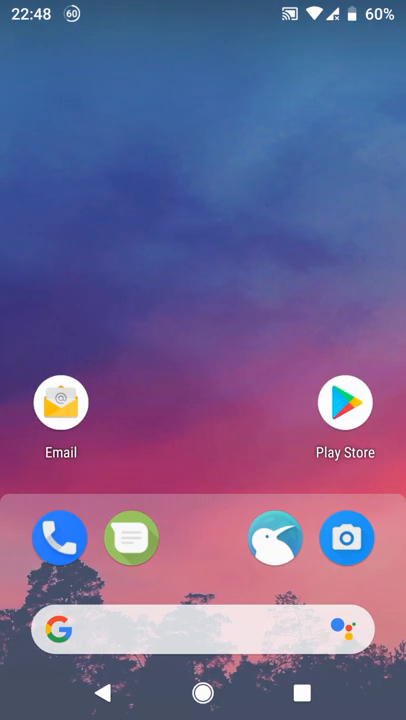
pyautogui.scroll(-3)
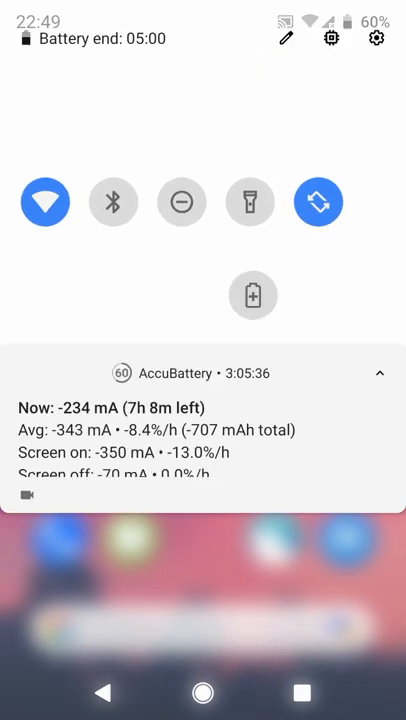
pyautogui.hscroll(-3)
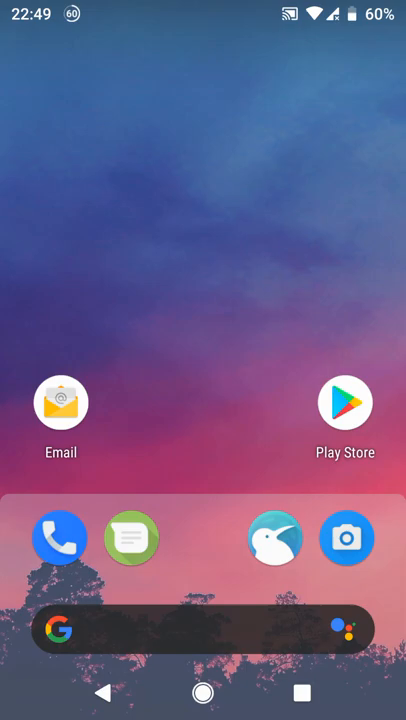
pyautogui.scroll(3)
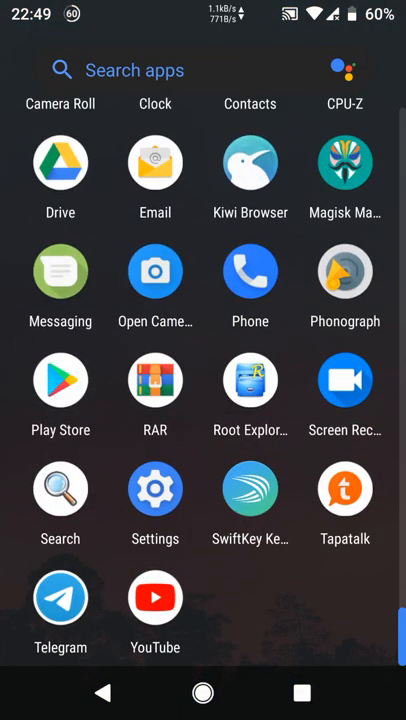
pyautogui.click(156, 504)
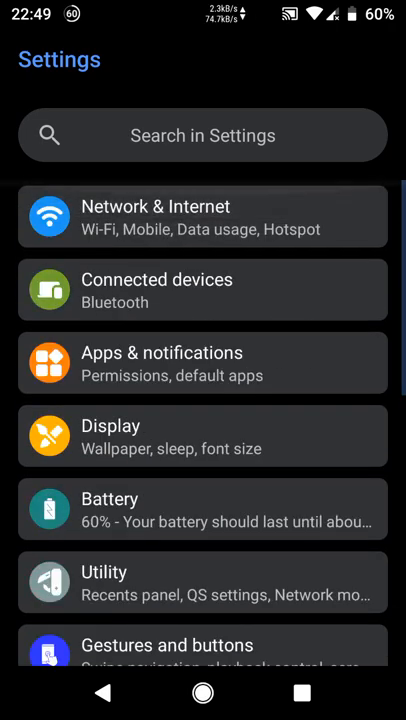
pyautogui.scroll(-3)
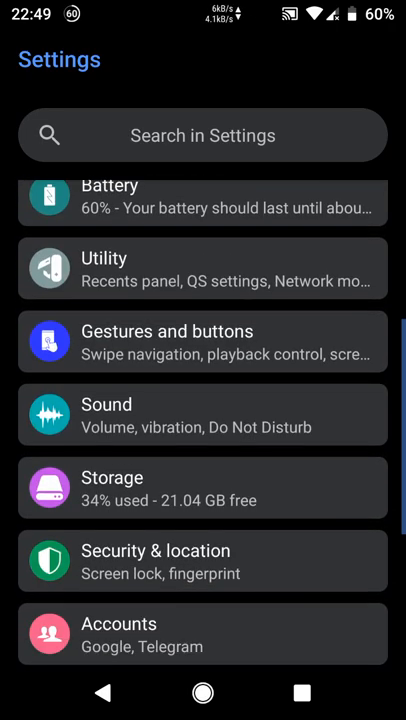
pyautogui.click(204, 196)
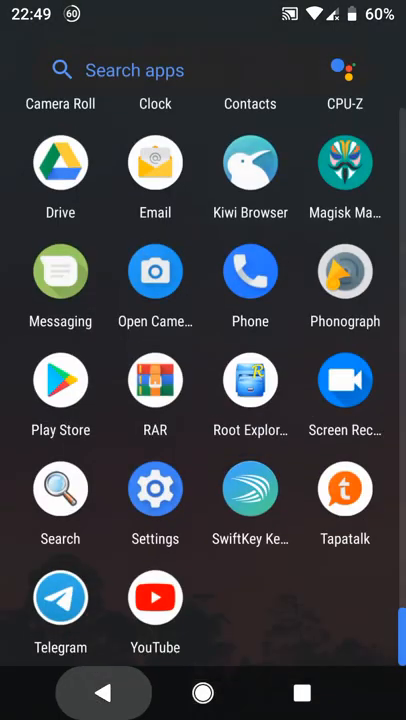
pyautogui.click(156, 272)
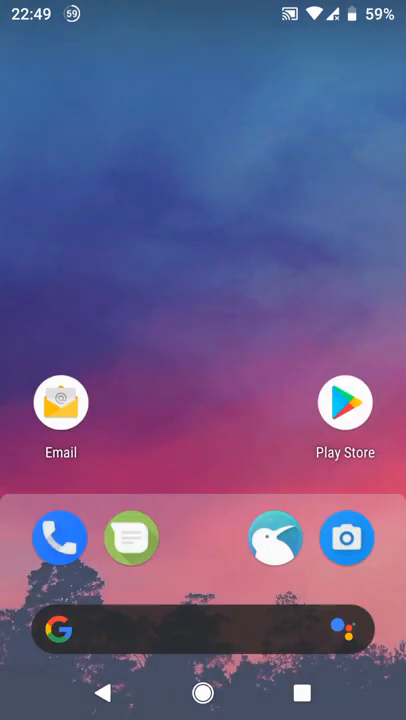
pyautogui.scroll(3)
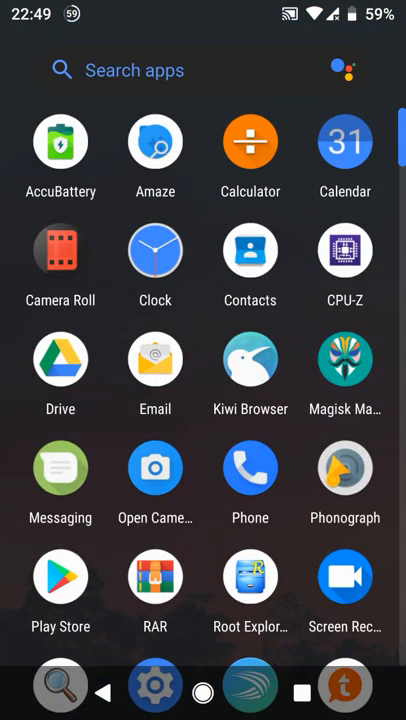
pyautogui.click(156, 684)
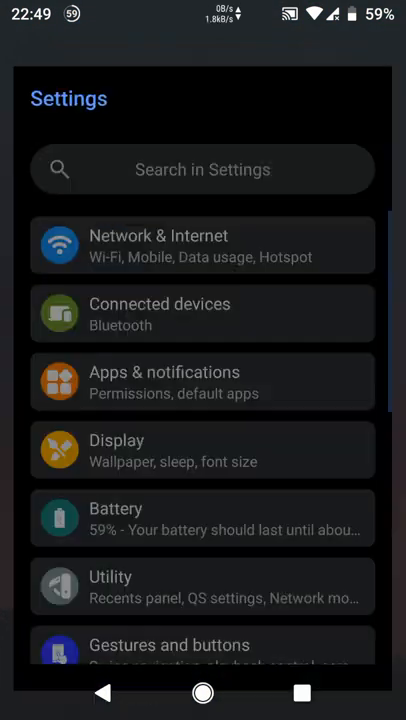
pyautogui.scroll(-3)
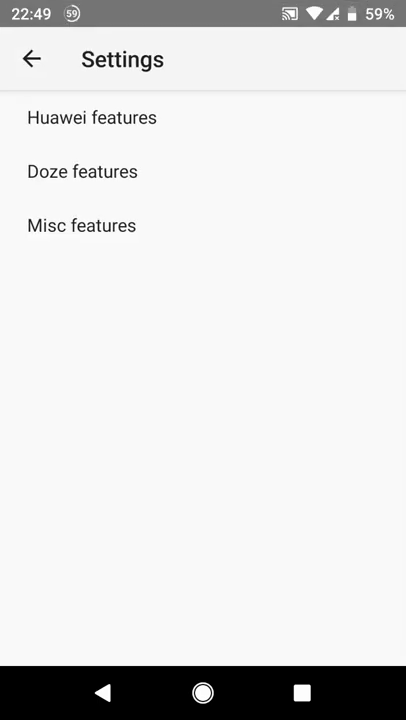
pyautogui.click(92, 116)
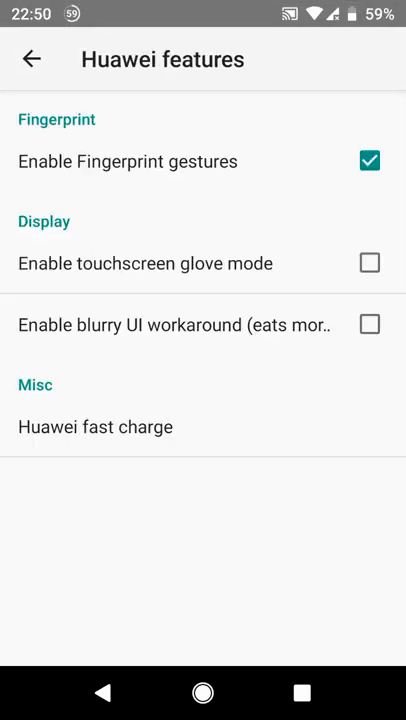
pyautogui.click(96, 426)
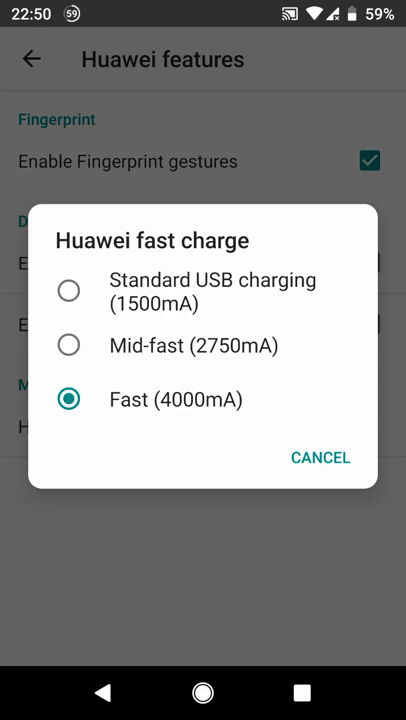
pyautogui.click(320, 456)
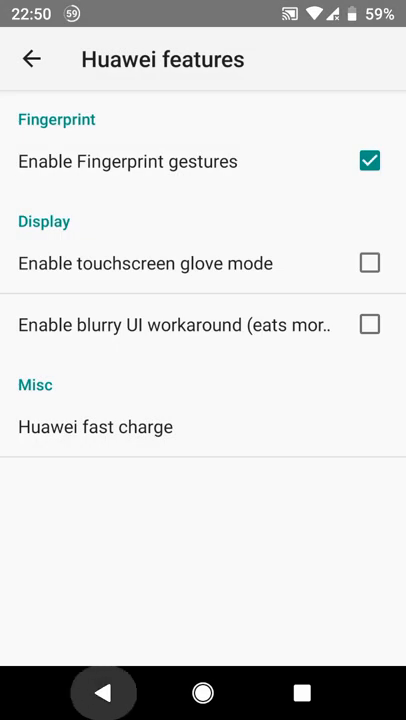
pyautogui.click(32, 60)
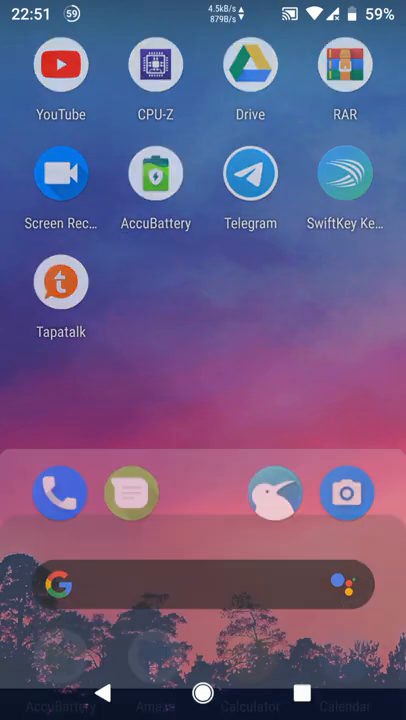
# Return from the home screen to descendant.me/downloads in Kiwi Browser
pyautogui.scroll(3)
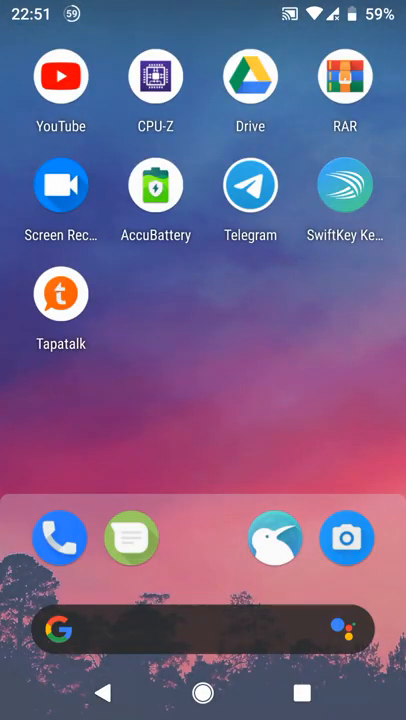
pyautogui.hscroll(-3)
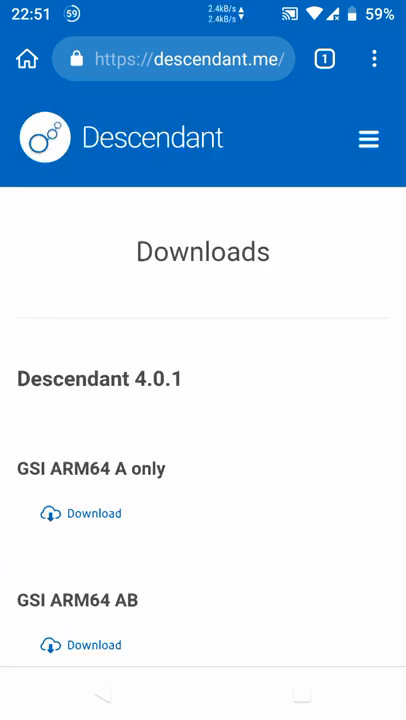
# Visit opengapps.org and review the ARM64, Android 9.0, pico download options
pyautogui.click(176, 60)
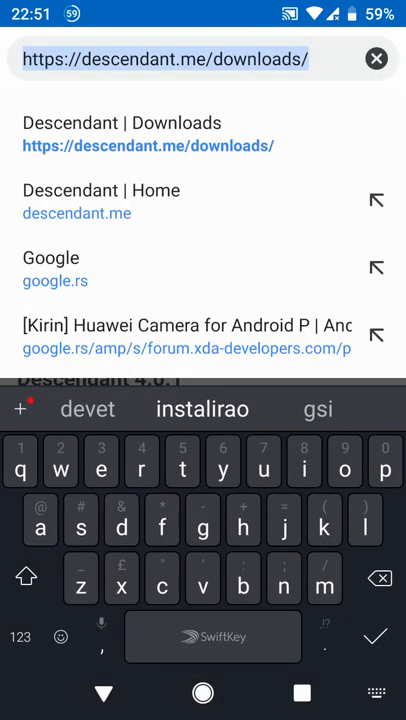
pyautogui.write('opengapps.org')
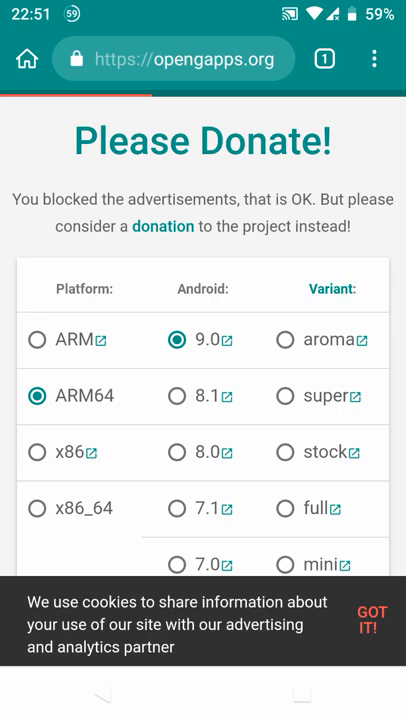
pyautogui.scroll(-3)
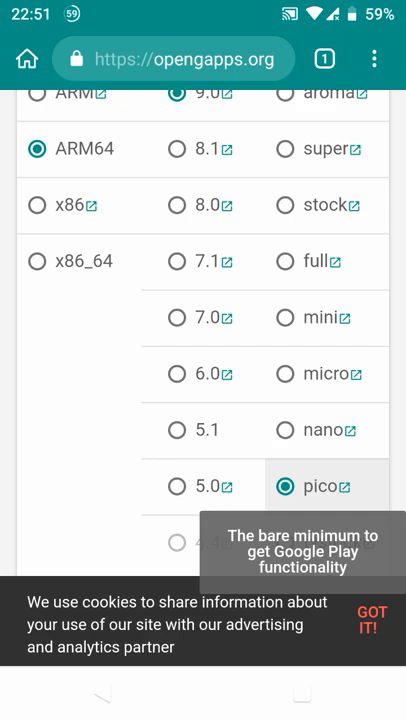
pyautogui.scroll(3)
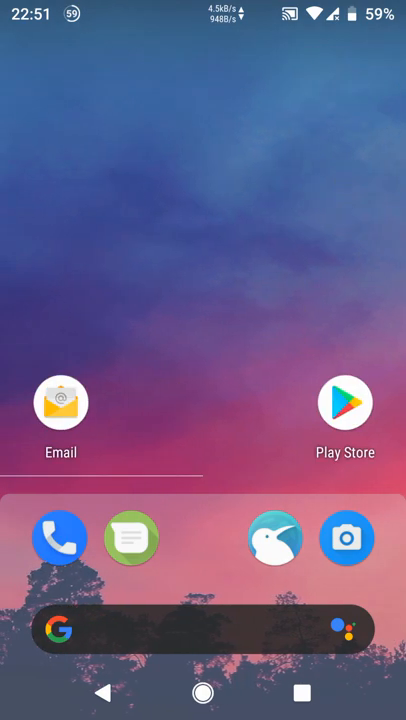
# Swipe through the home screens into the app drawer and scroll the alphabetical app list
pyautogui.hscroll(-3)
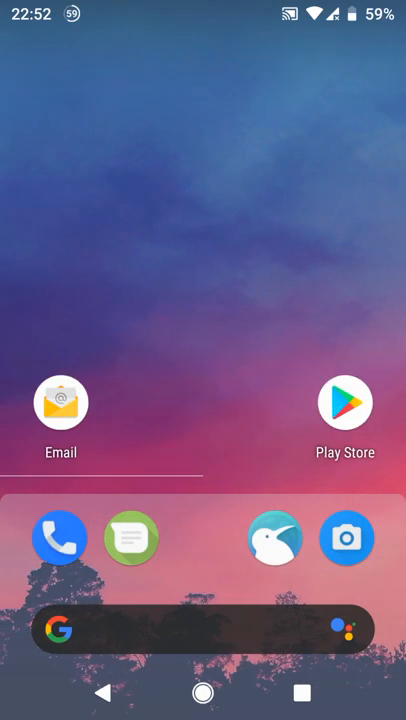
pyautogui.hscroll(-3)
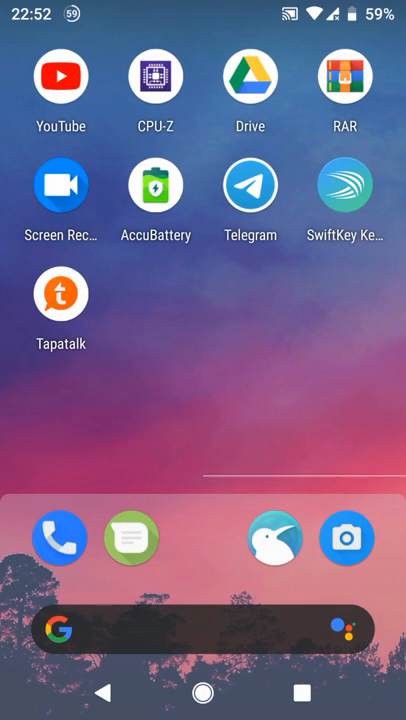
pyautogui.scroll(3)
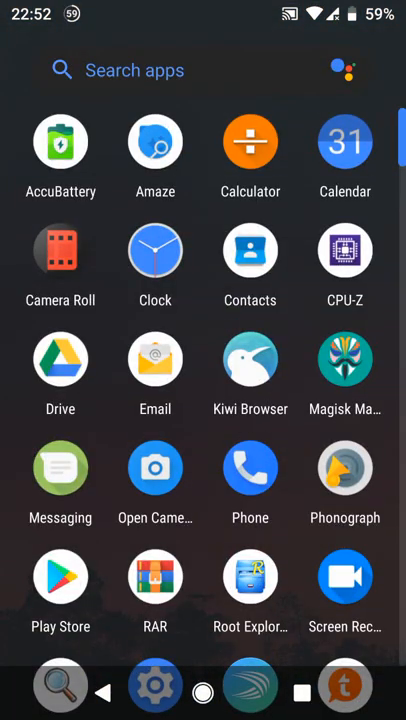
pyautogui.scroll(-3)
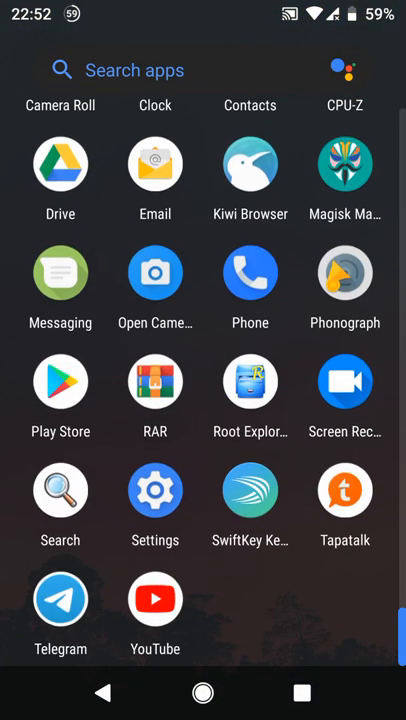